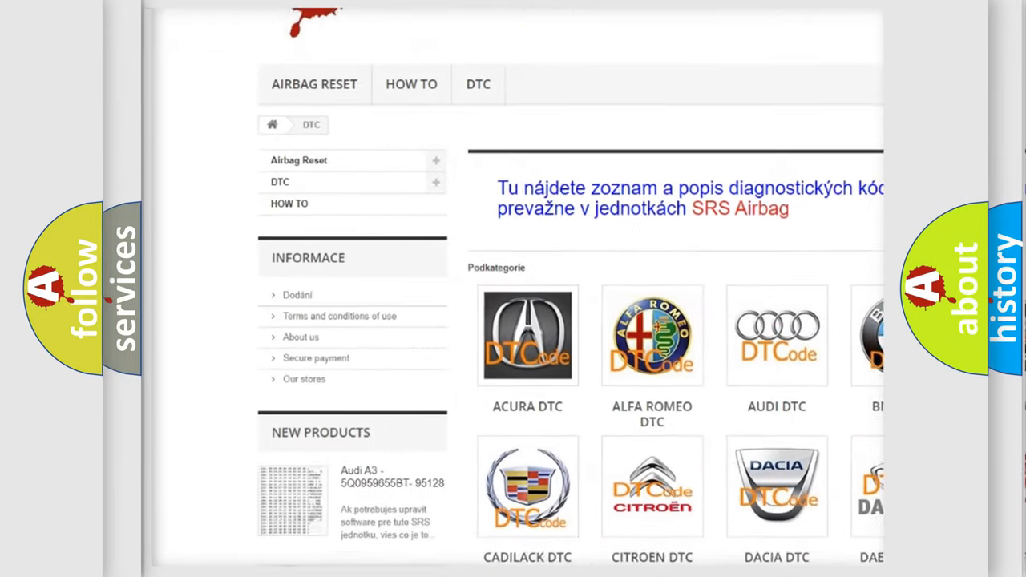
{"action": "scroll", "scroll_direction": "down", "scroll_amount": 3}
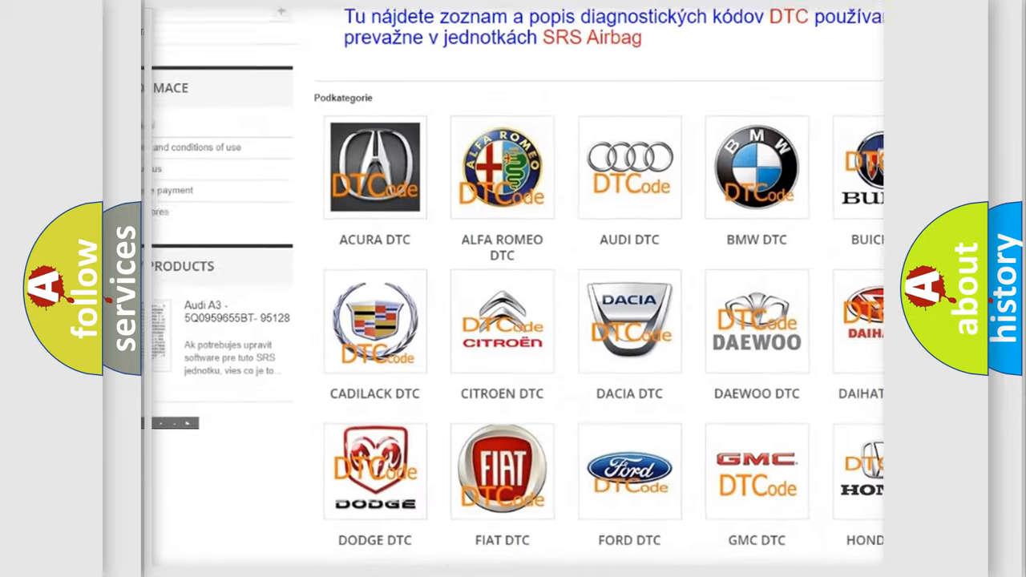
{"action": "scroll", "scroll_direction": "down", "scroll_amount": 3}
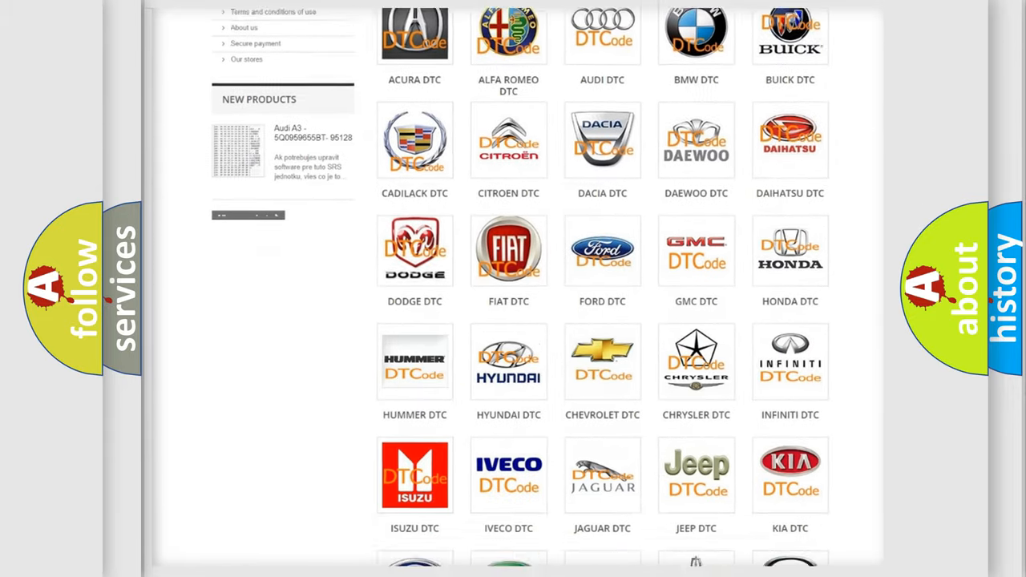
{"action": "scroll", "scroll_direction": "down", "scroll_amount": 3}
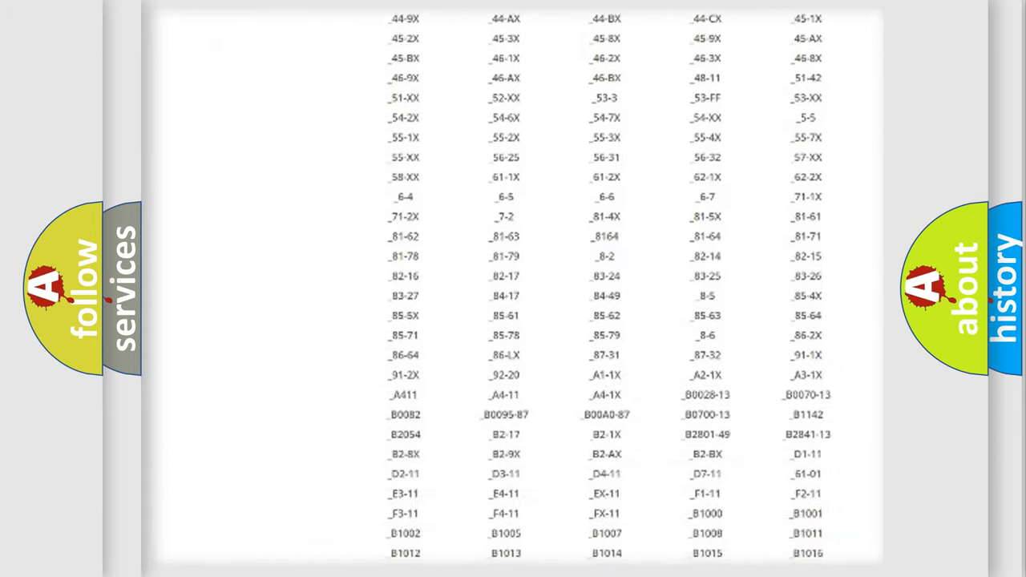
{"action": "scroll", "scroll_direction": "down", "scroll_amount": 3}
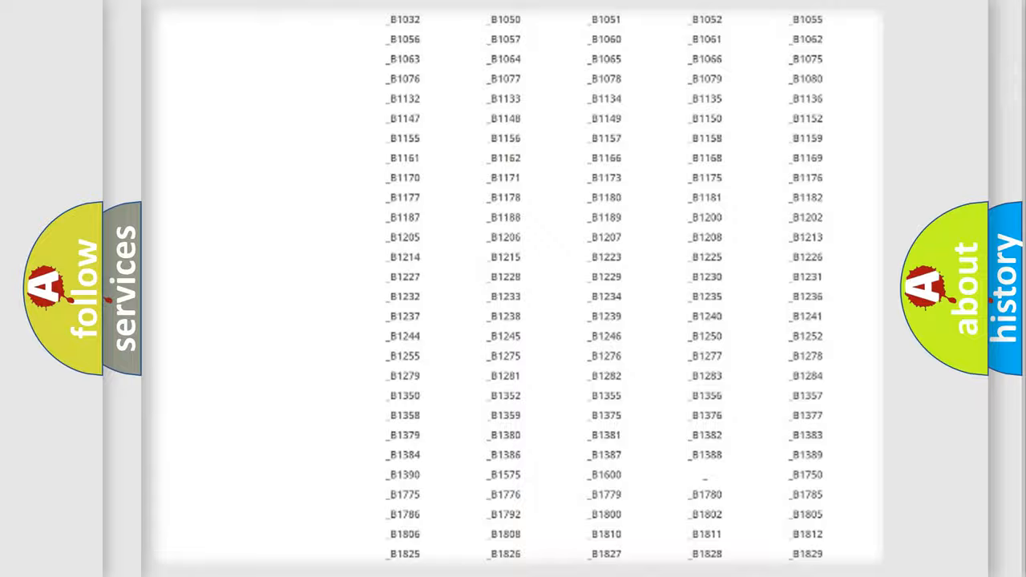